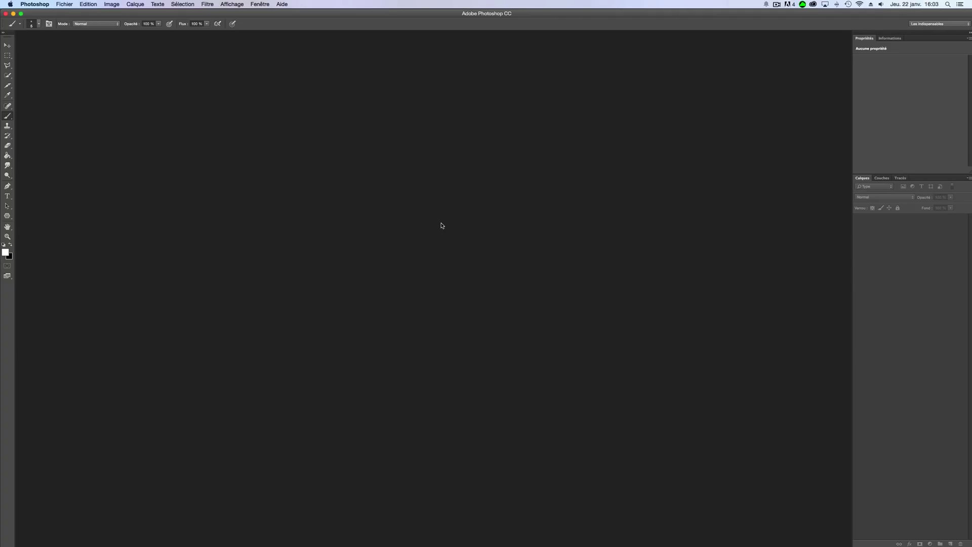
pyautogui.moveTo(76, 32)
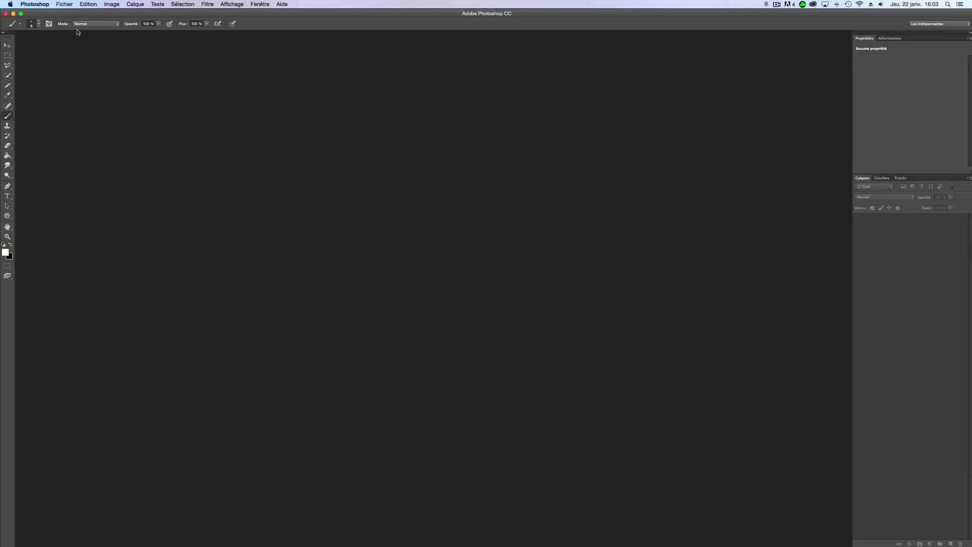
# Step: Create a new 2560 × 1440 px, 300 ppi document with a white background
pyautogui.click(75, 4)
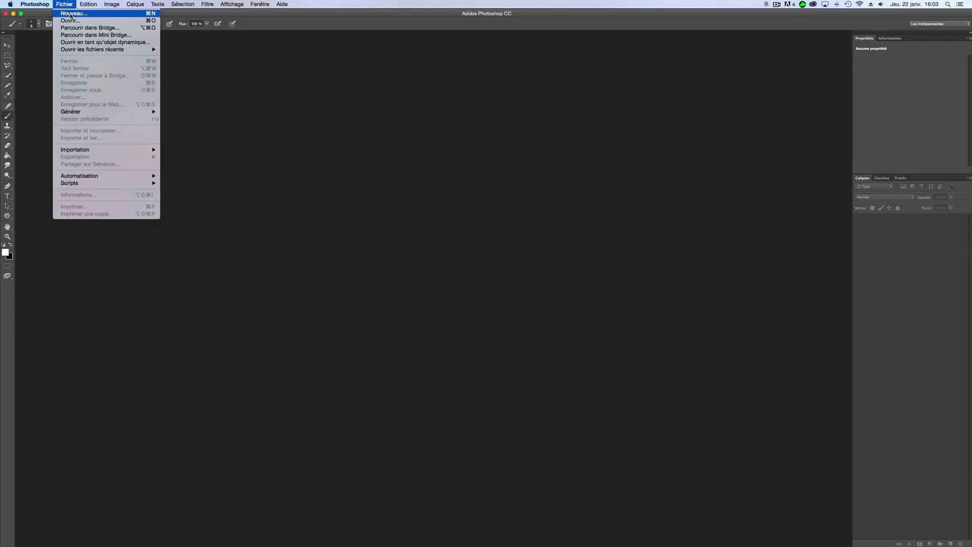
pyautogui.click(74, 12)
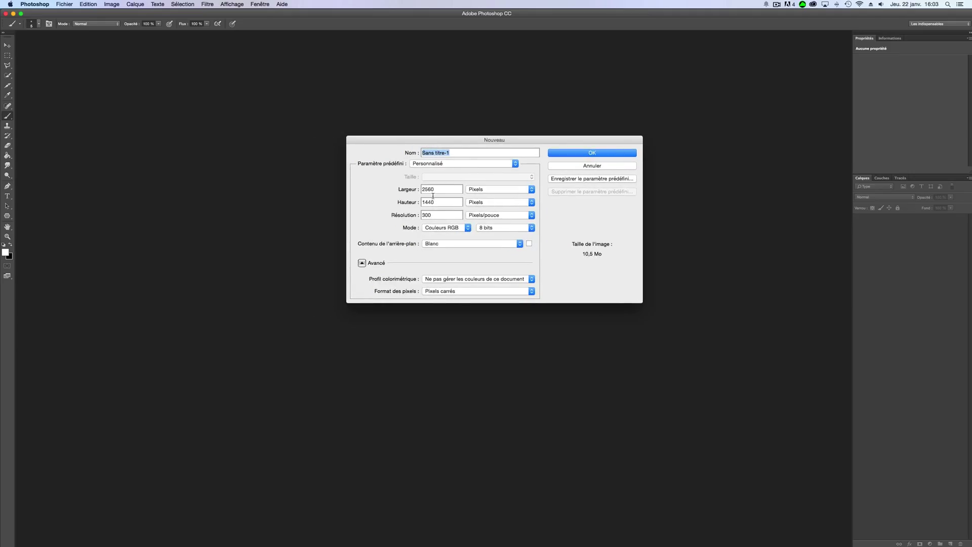
pyautogui.moveTo(383, 176)
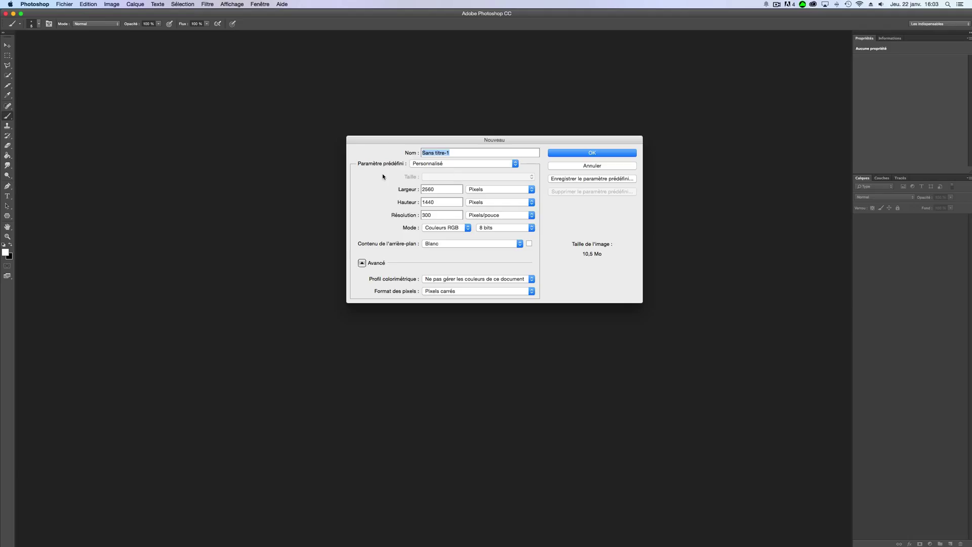
pyautogui.click(592, 153)
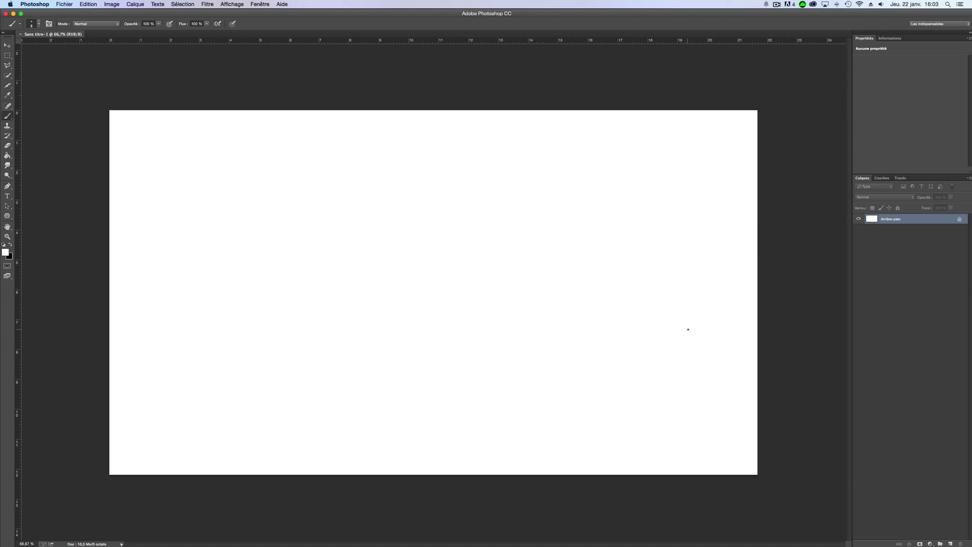
pyautogui.moveTo(927, 507)
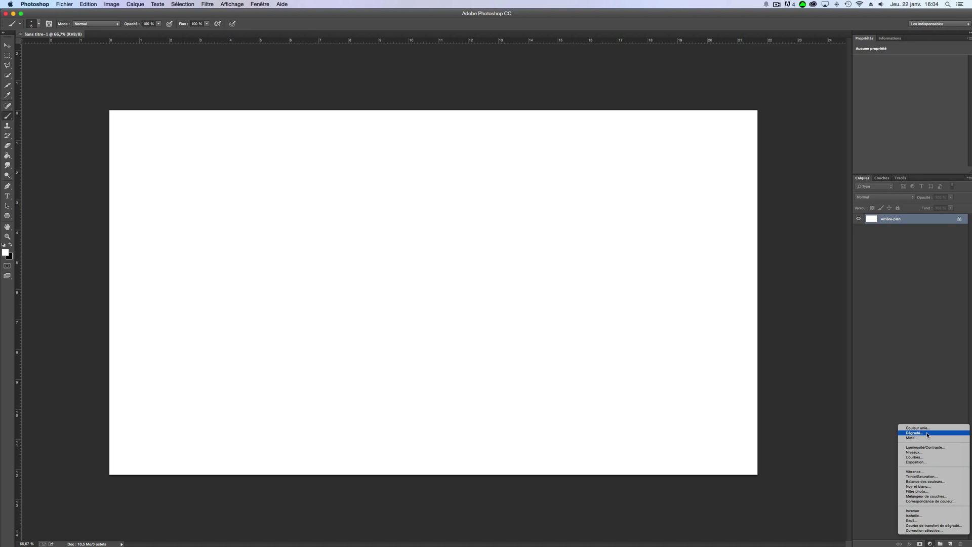
# Step: Add a radial gradient fill layer starting from the black-and-white preset
pyautogui.click(918, 442)
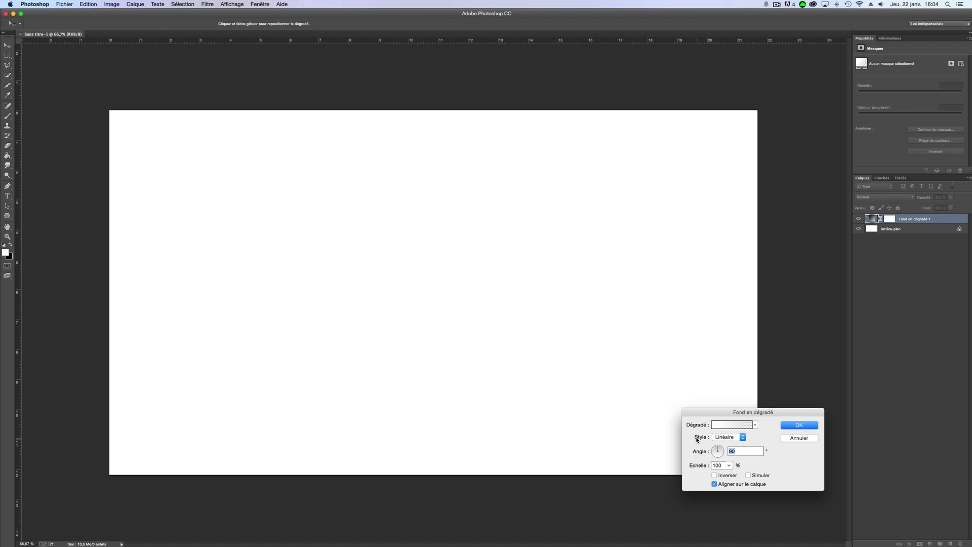
pyautogui.click(727, 437)
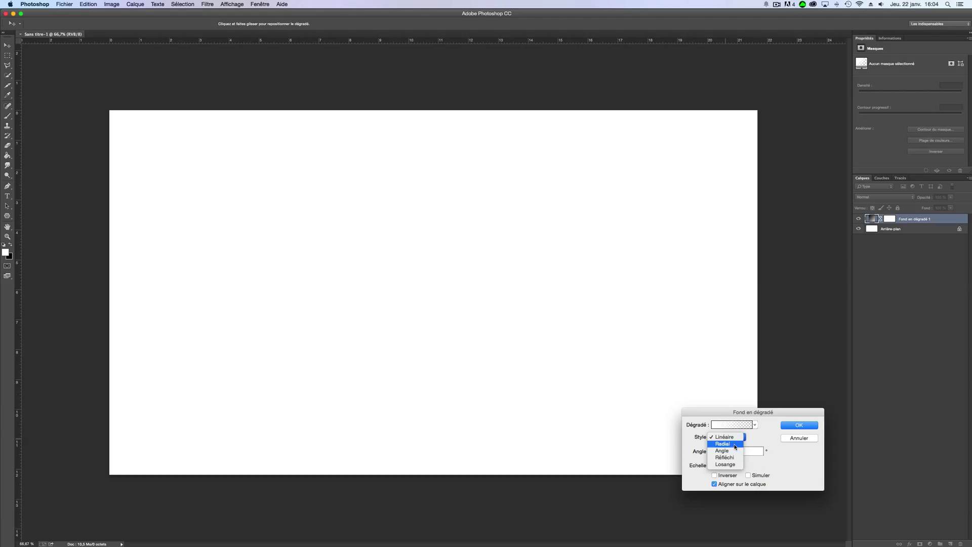
pyautogui.click(721, 443)
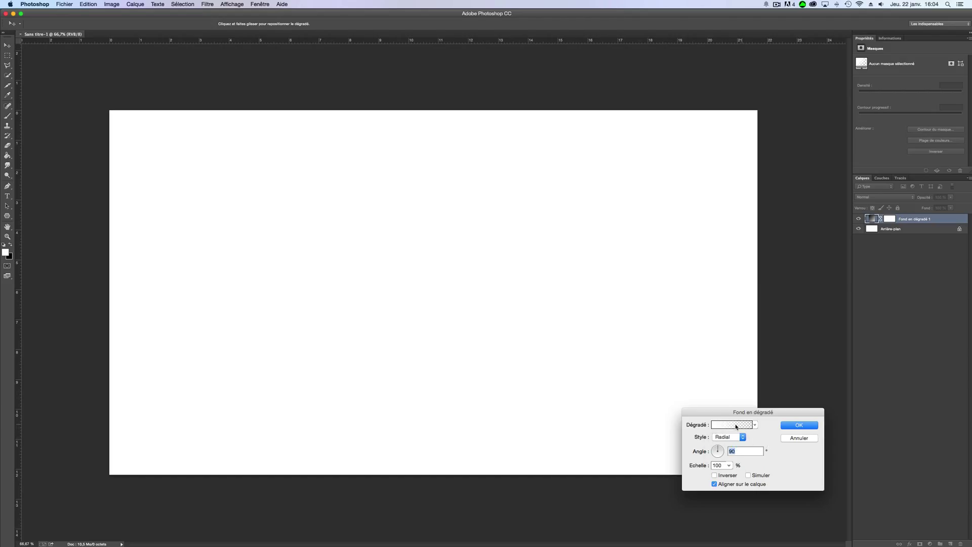
pyautogui.click(732, 425)
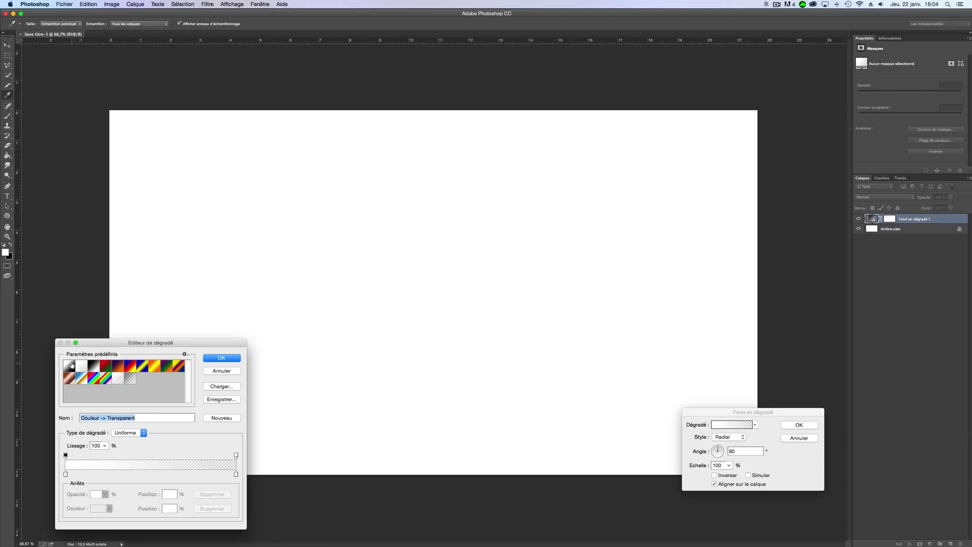
pyautogui.click(72, 365)
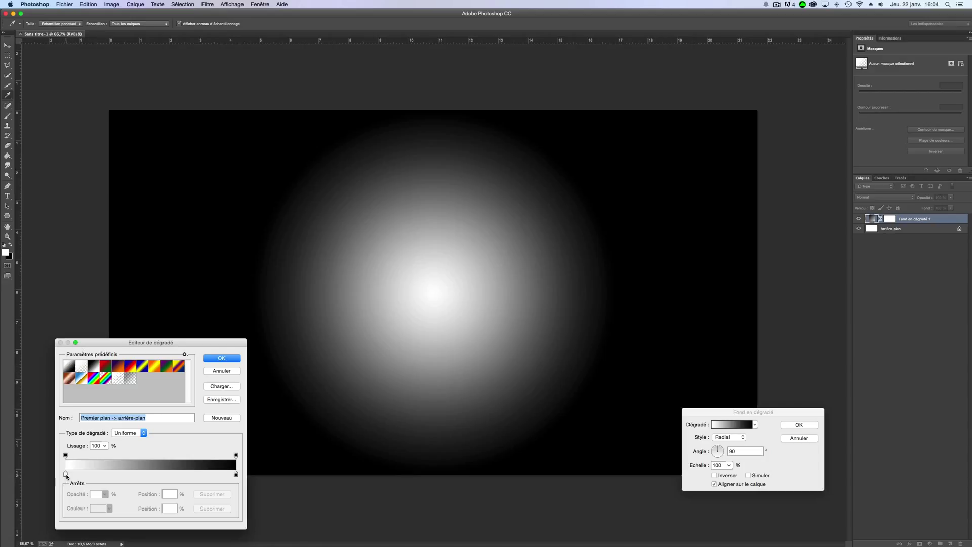
# Step: Set the gradient's centre stop to deep purple and outer stop to dark navy, then apply
pyautogui.click(64, 478)
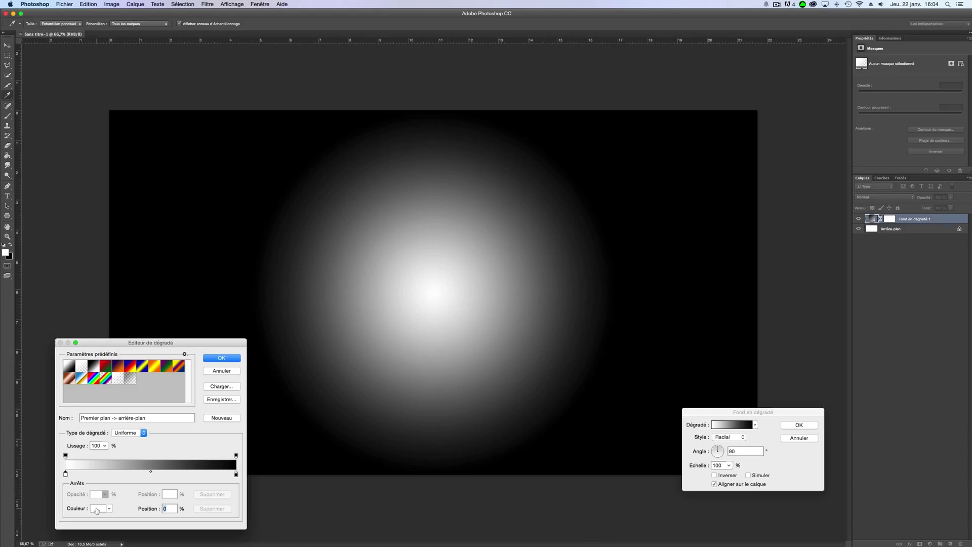
pyautogui.click(95, 513)
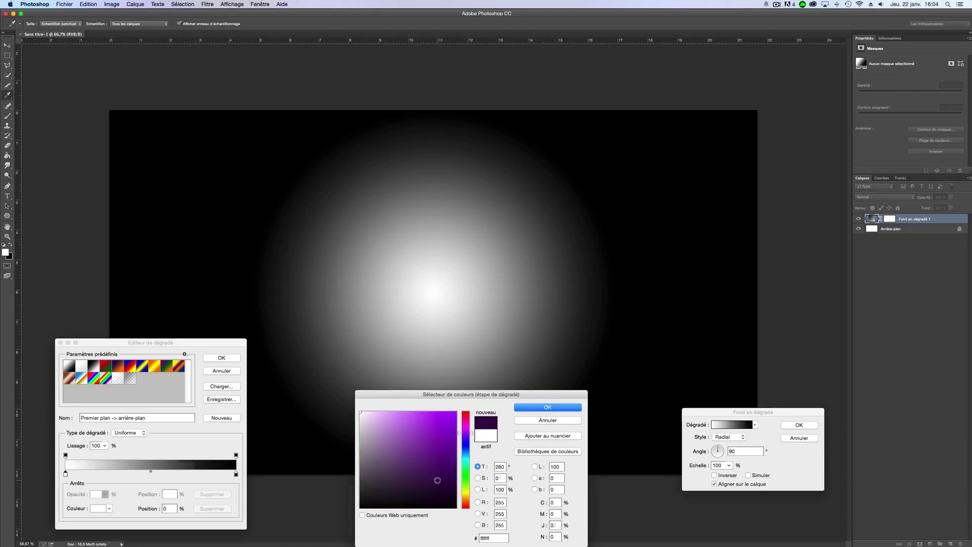
pyautogui.click(548, 407)
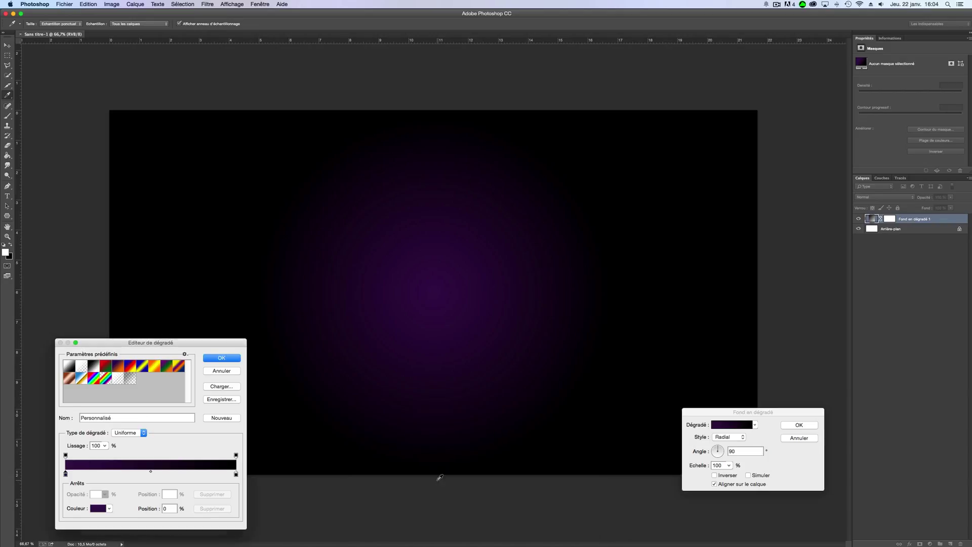
pyautogui.click(235, 474)
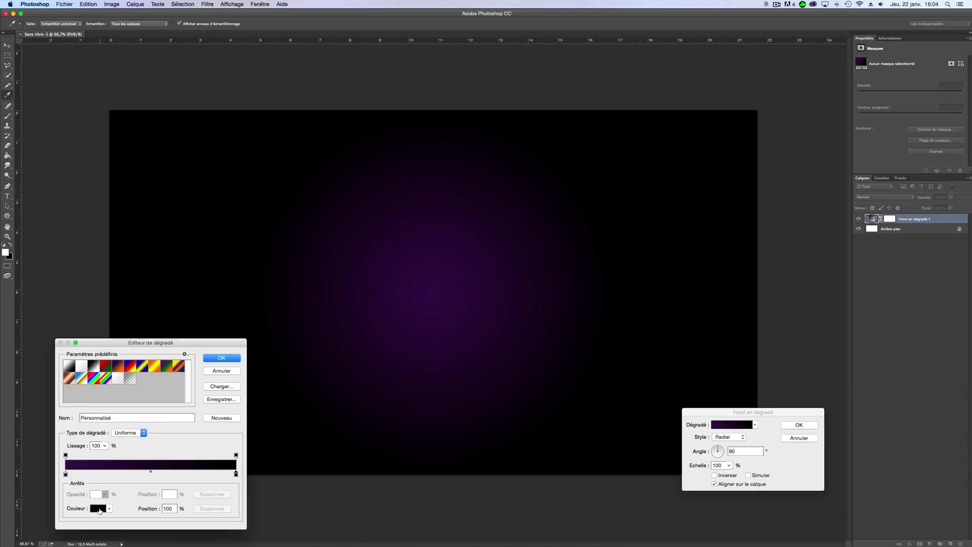
pyautogui.click(93, 509)
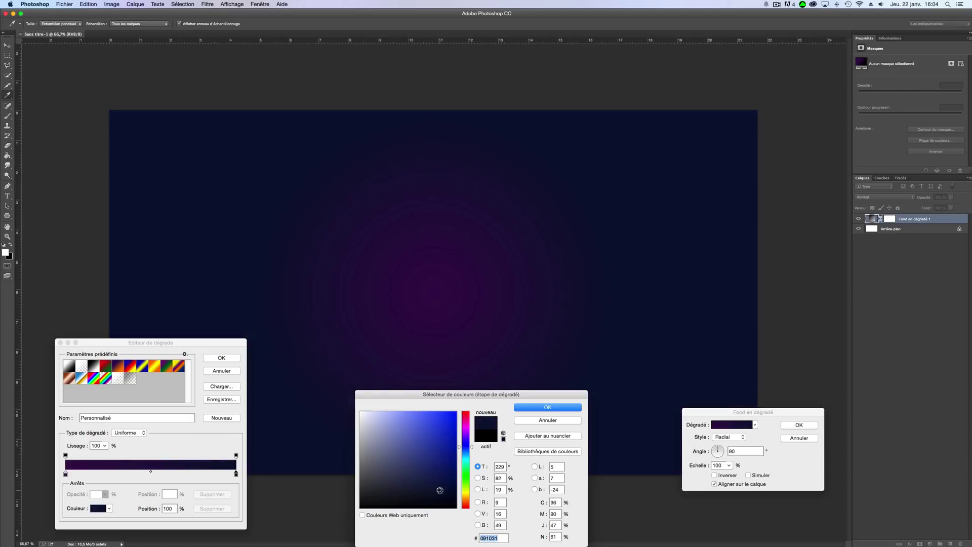
pyautogui.click(547, 407)
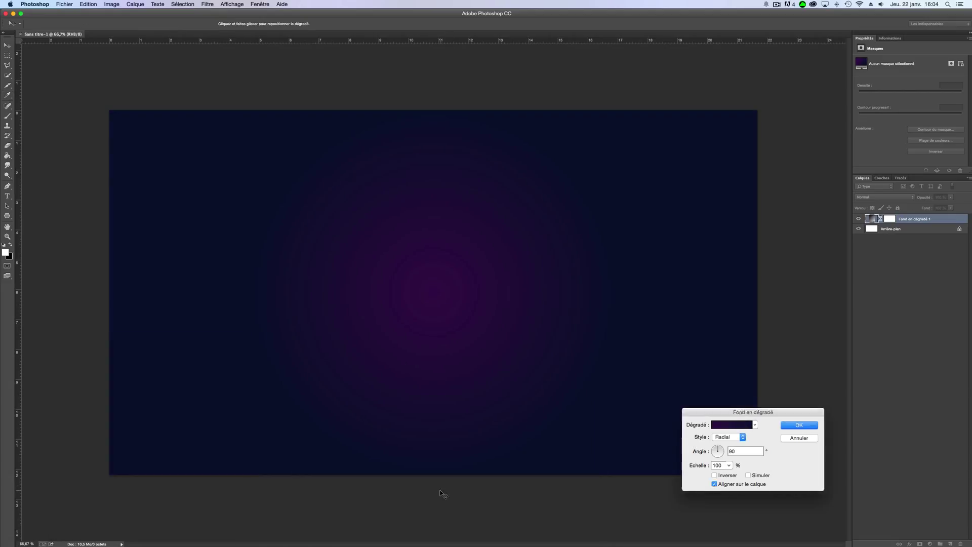
pyautogui.click(799, 425)
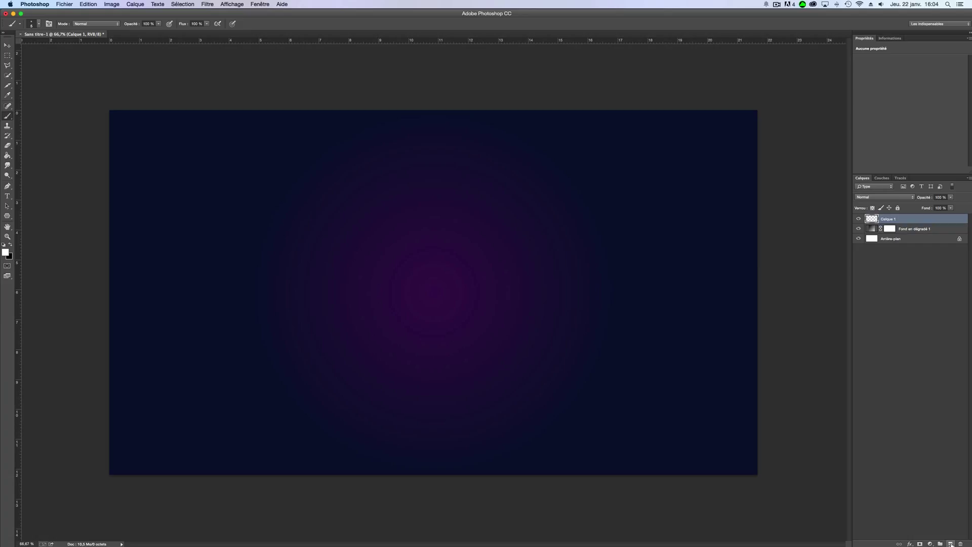
# Step: Rename the empty layer above the gradient fill to 'Stars'
pyautogui.doubleClick(887, 219)
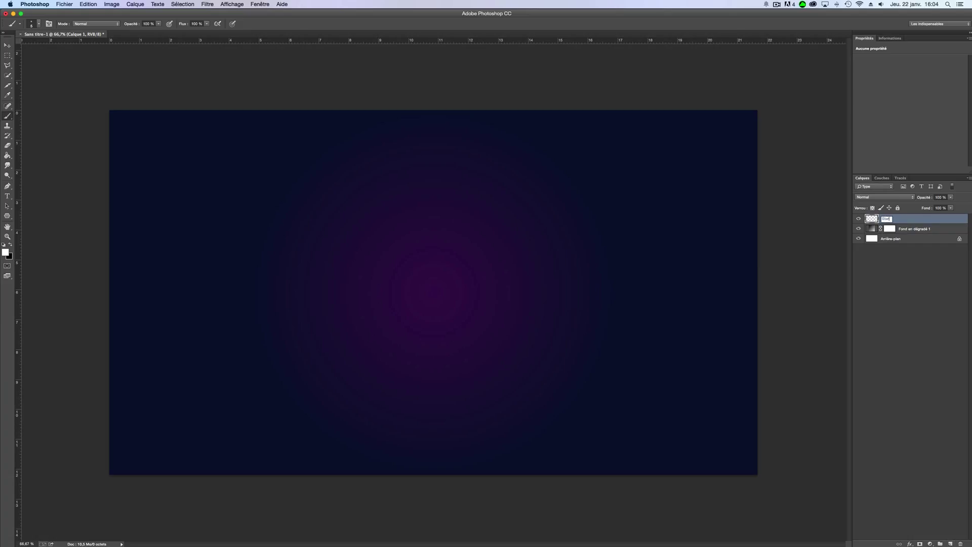
pyautogui.write('Stars')
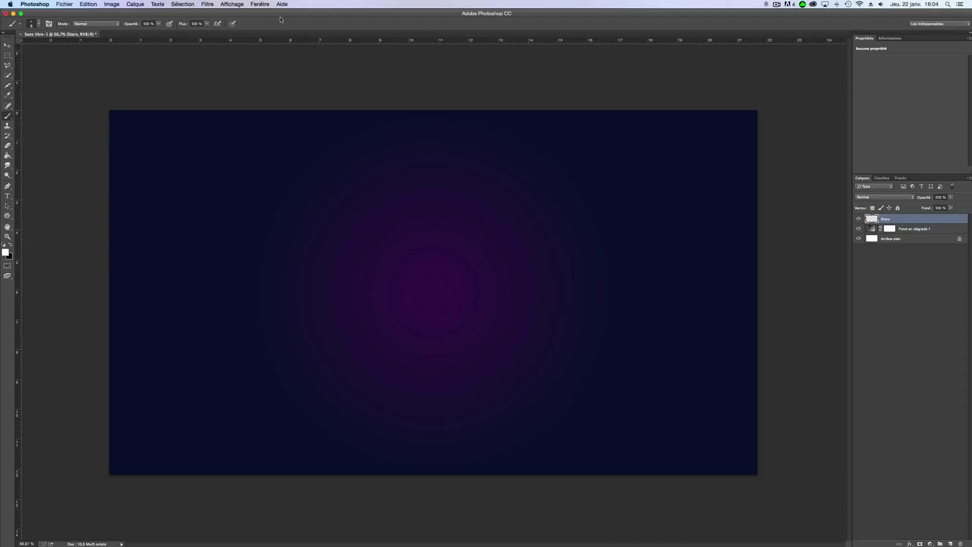
# Step: Show the Brush settings panel, choose the 30 px round tip, and reduce its size
pyautogui.click(247, 4)
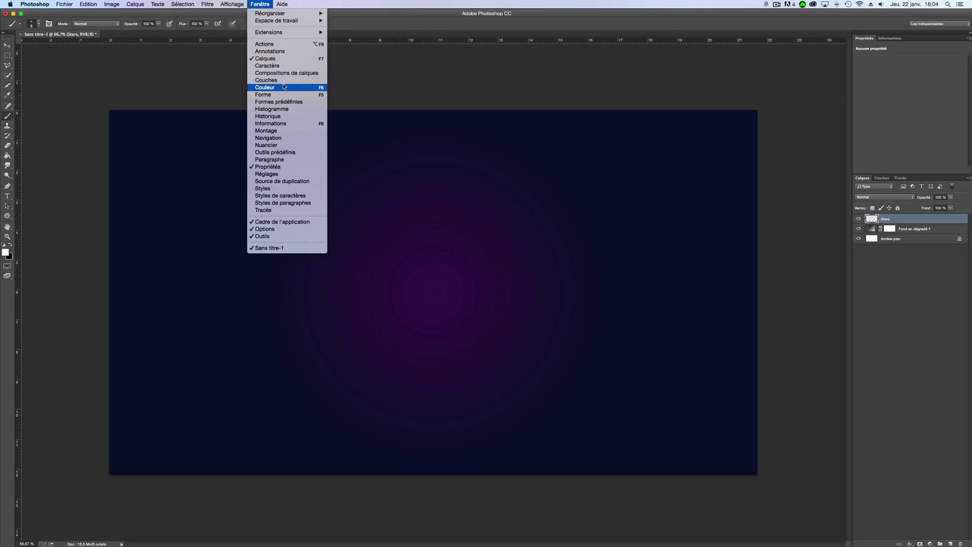
pyautogui.moveTo(284, 95)
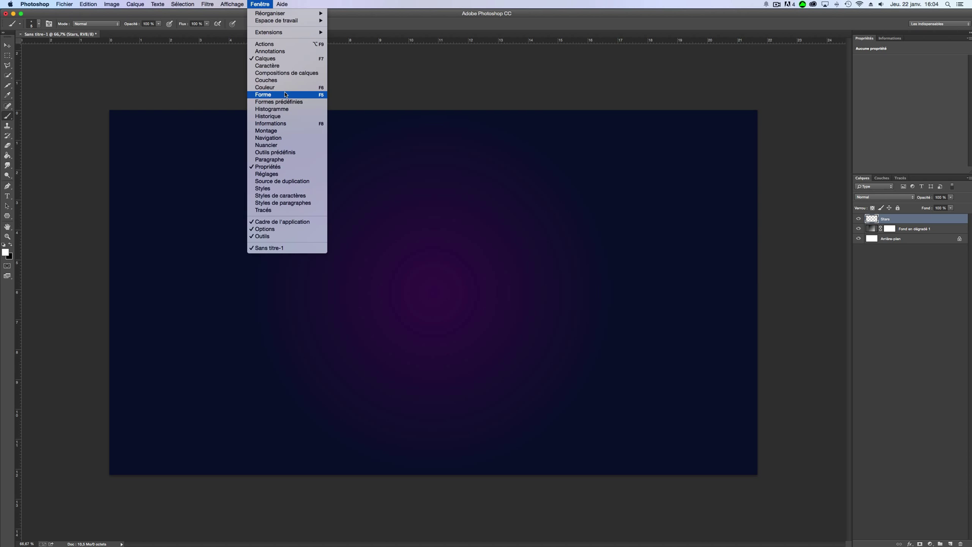
pyautogui.click(263, 94)
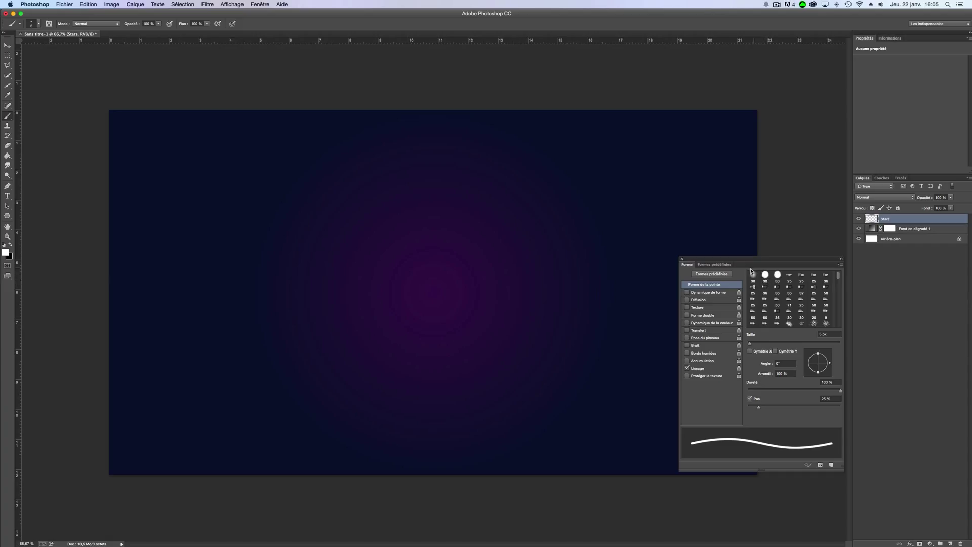
pyautogui.click(764, 276)
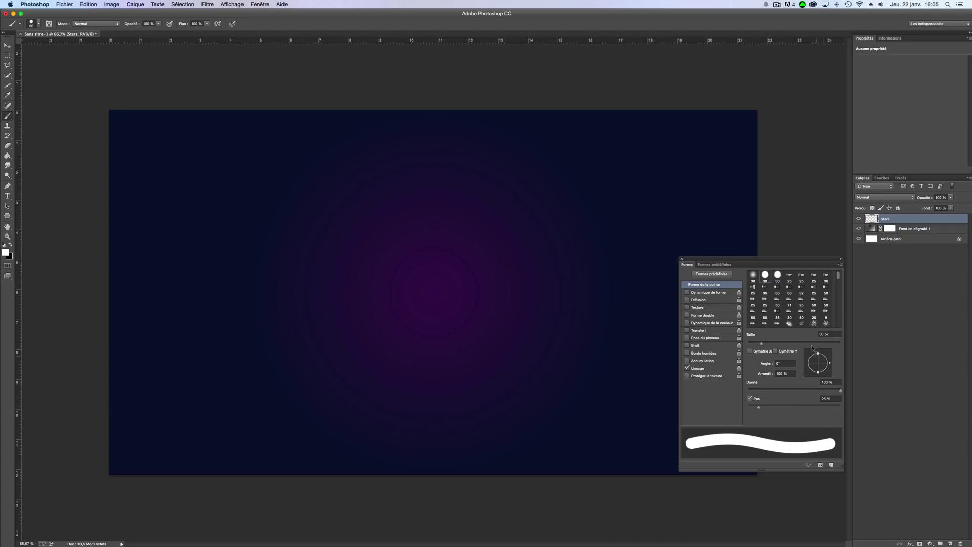
pyautogui.moveTo(813, 347)
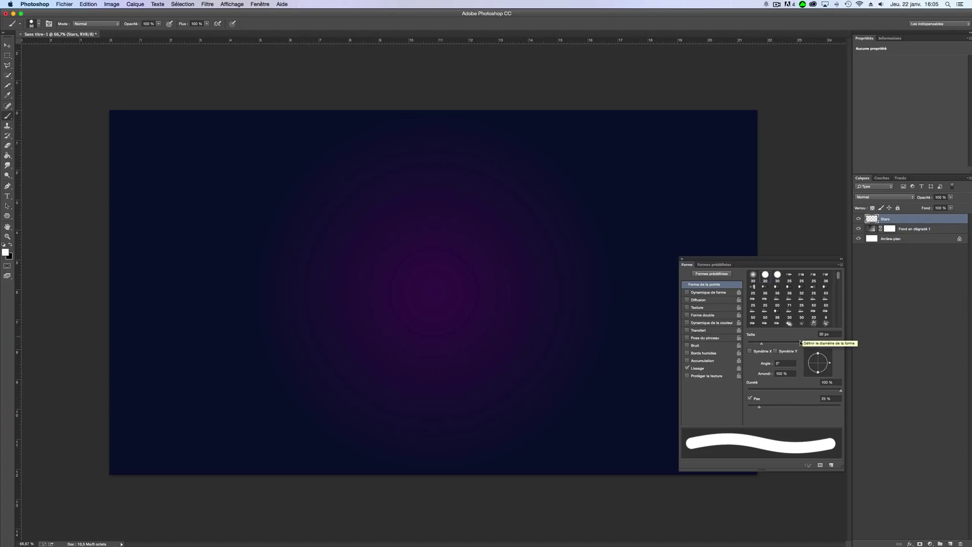
pyautogui.click(828, 334)
pyautogui.write('1')
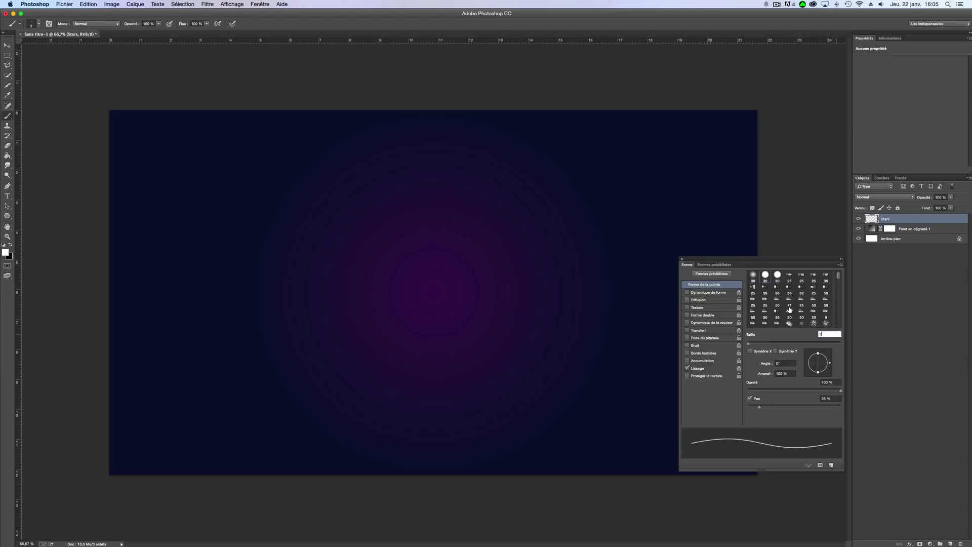
pyautogui.moveTo(789, 308)
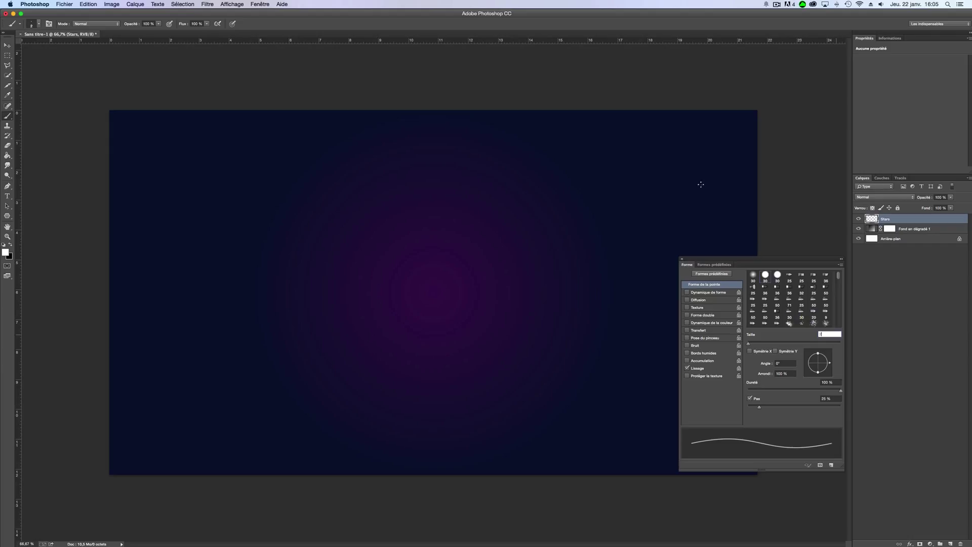
pyautogui.moveTo(639, 217)
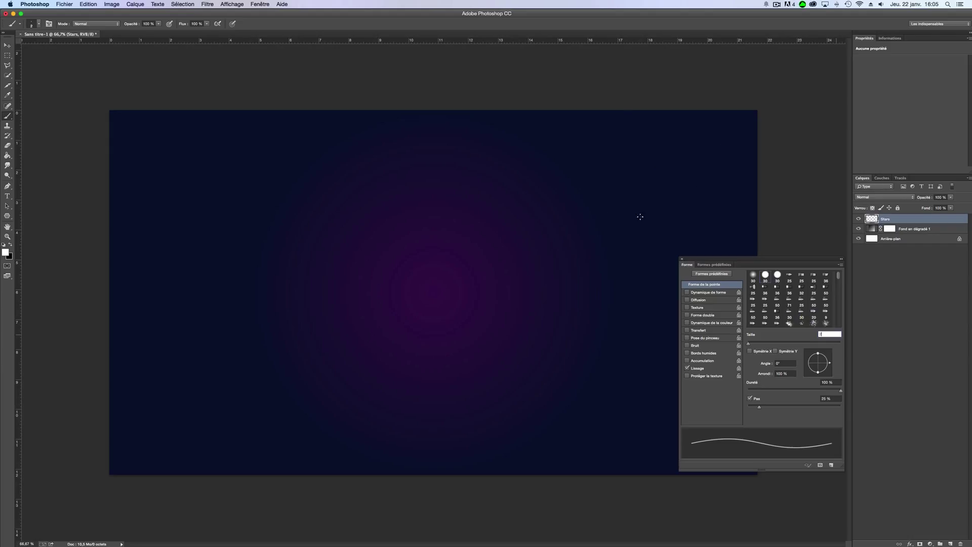
pyautogui.moveTo(708, 183)
pyautogui.write('5')
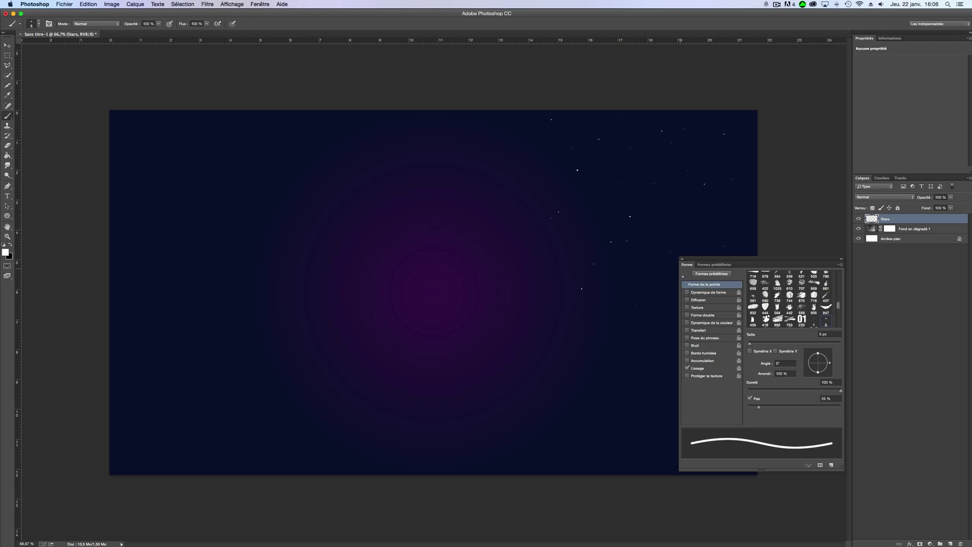
# Step: Paint small white stars across the upper-right sky on the Stars layer
pyautogui.click(682, 258)
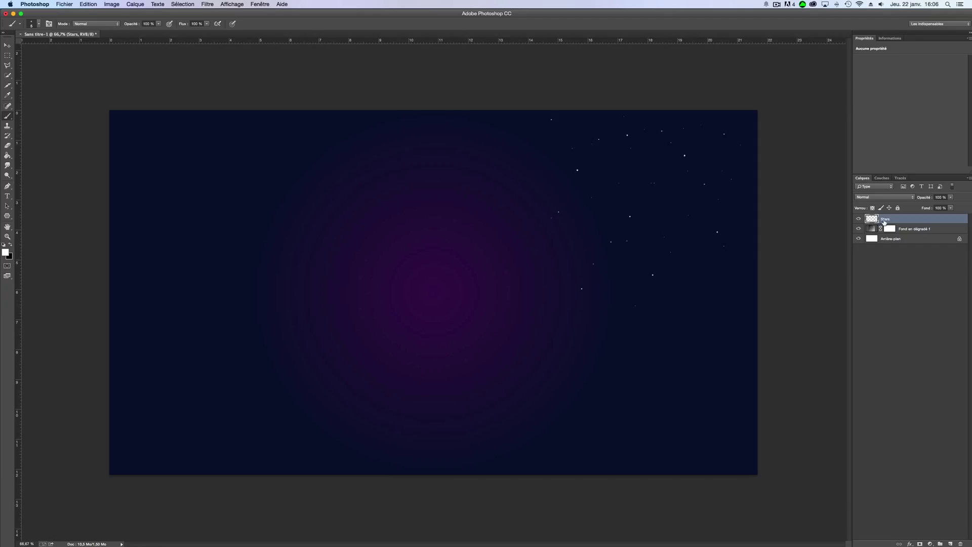
# Step: Duplicate the Stars layer and rotate the copy about -28° with Free Transform
pyautogui.rightClick(908, 218)
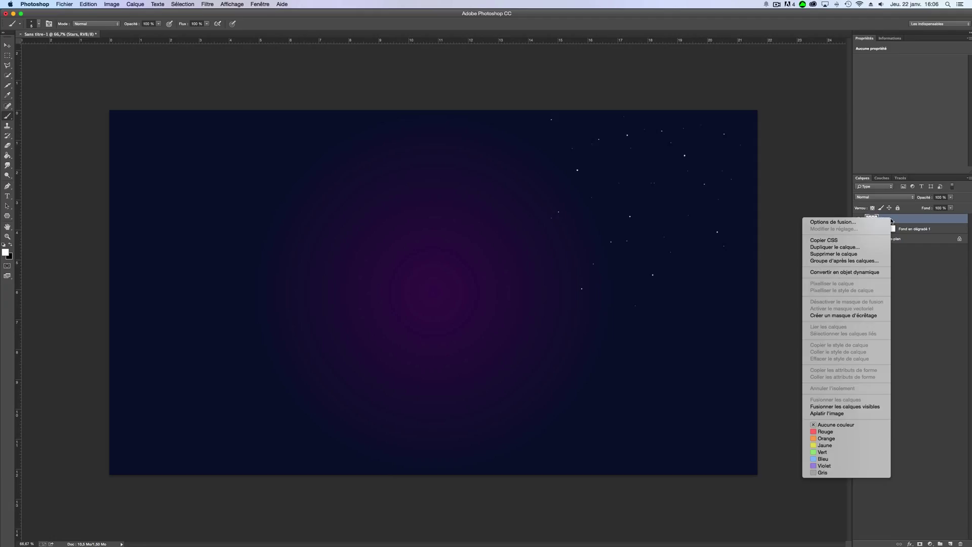
pyautogui.moveTo(861, 250)
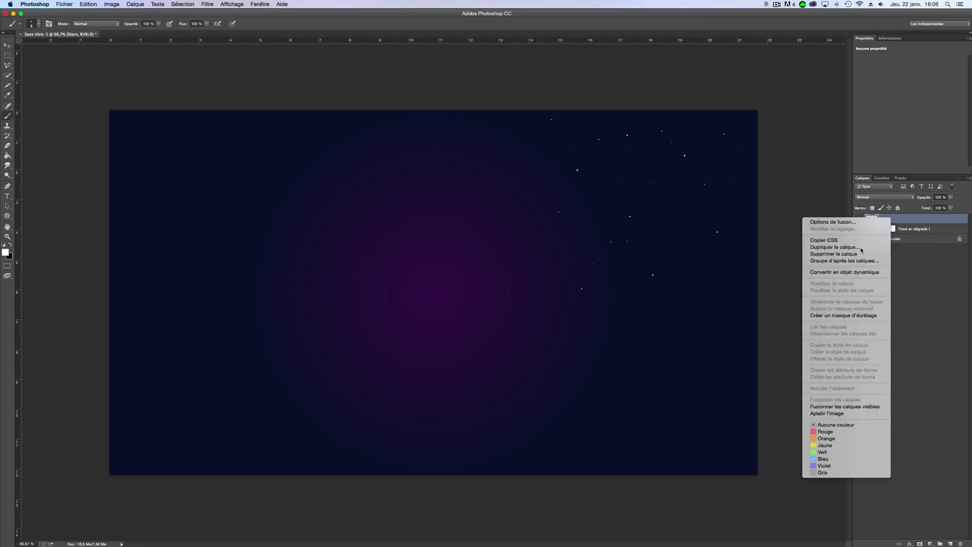
pyautogui.click(833, 246)
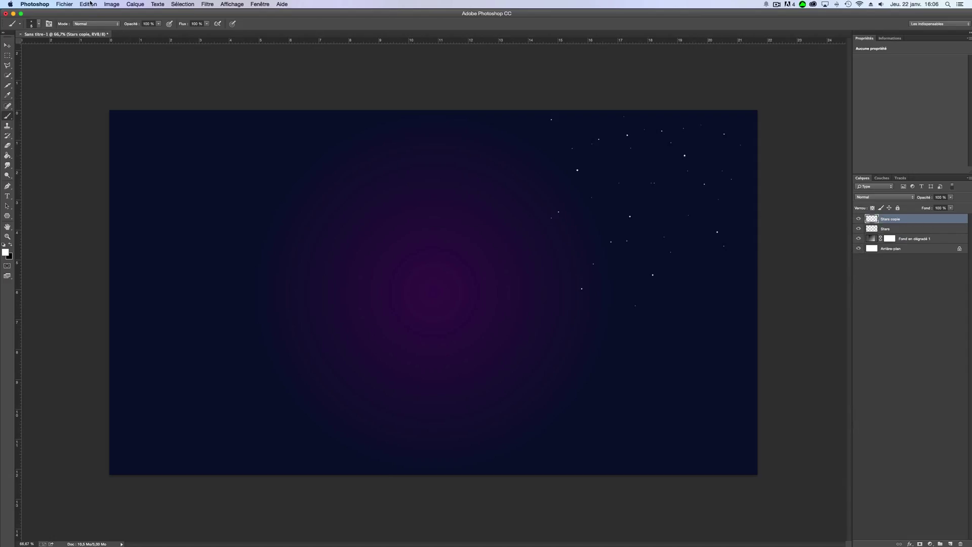
pyautogui.click(90, 4)
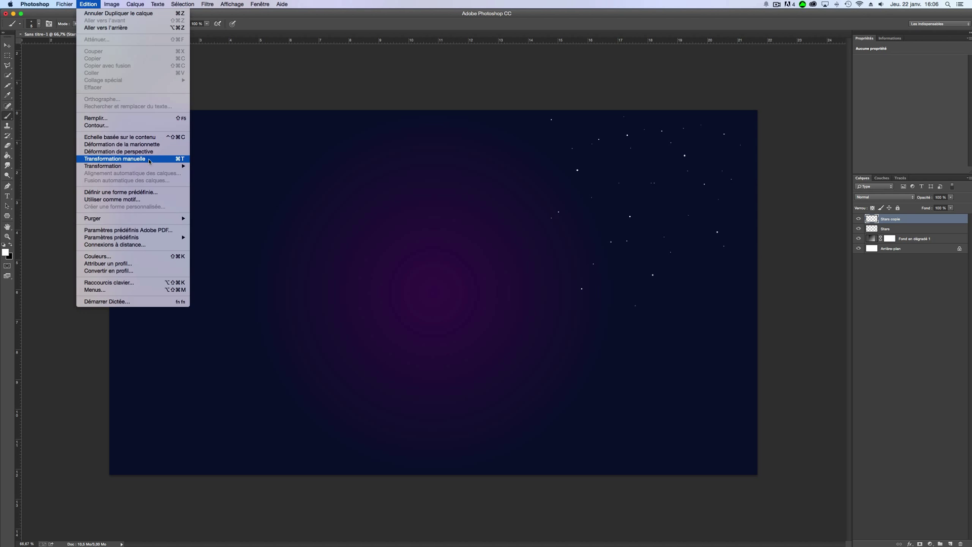
pyautogui.click(115, 159)
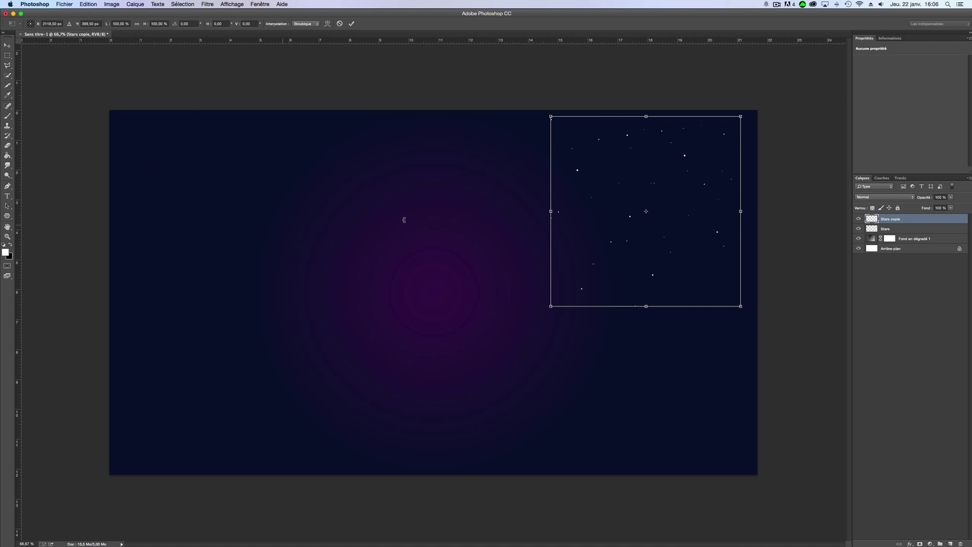
pyautogui.moveTo(741, 116); pyautogui.dragTo(696, 87)
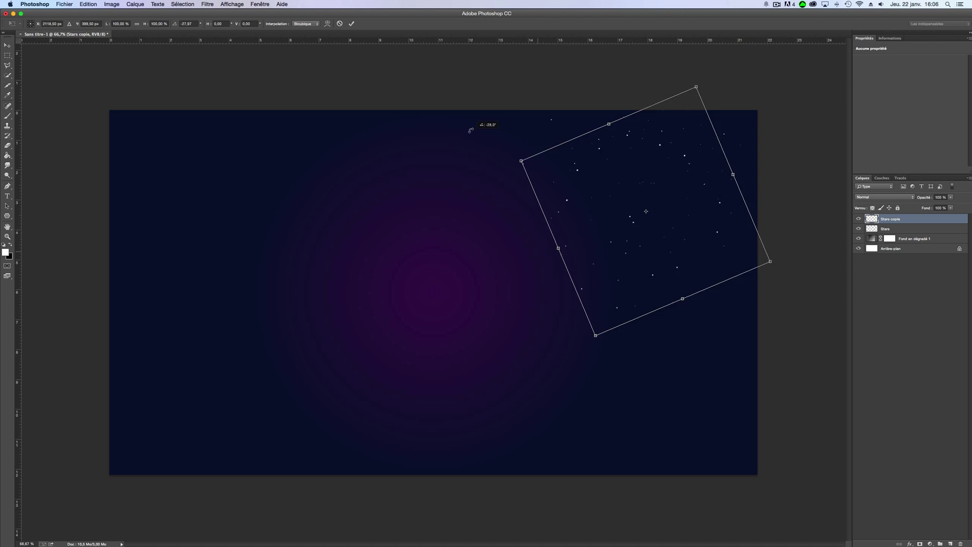
pyautogui.moveTo(696, 86); pyautogui.dragTo(589, 91)
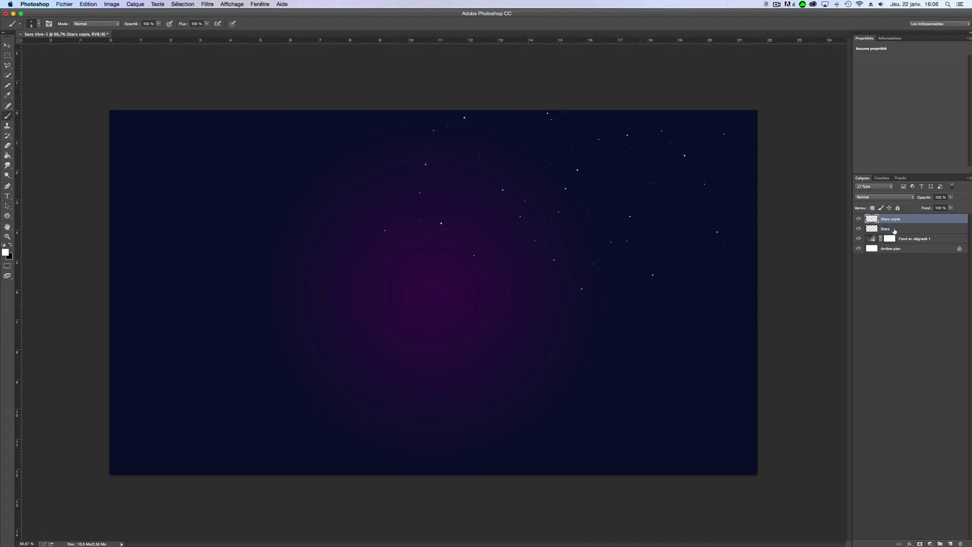
# Step: Merge both star layers, then repeatedly duplicate and rotate copies to fill the sky
pyautogui.click(892, 229)
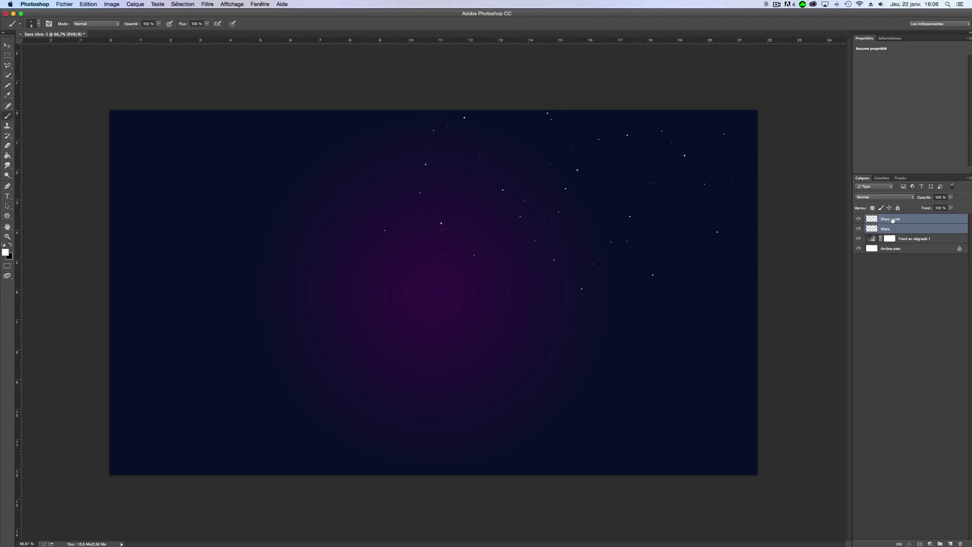
pyautogui.rightClick(891, 219)
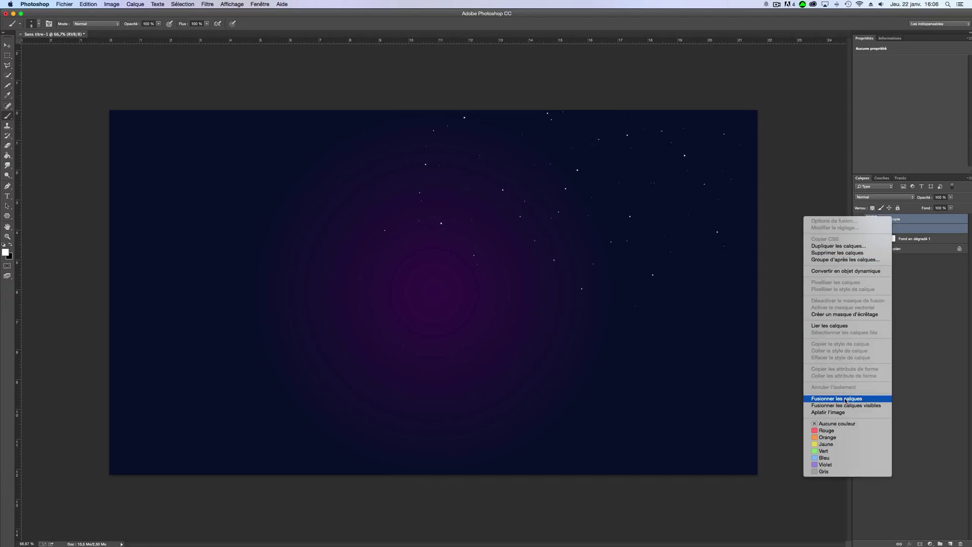
pyautogui.click(836, 398)
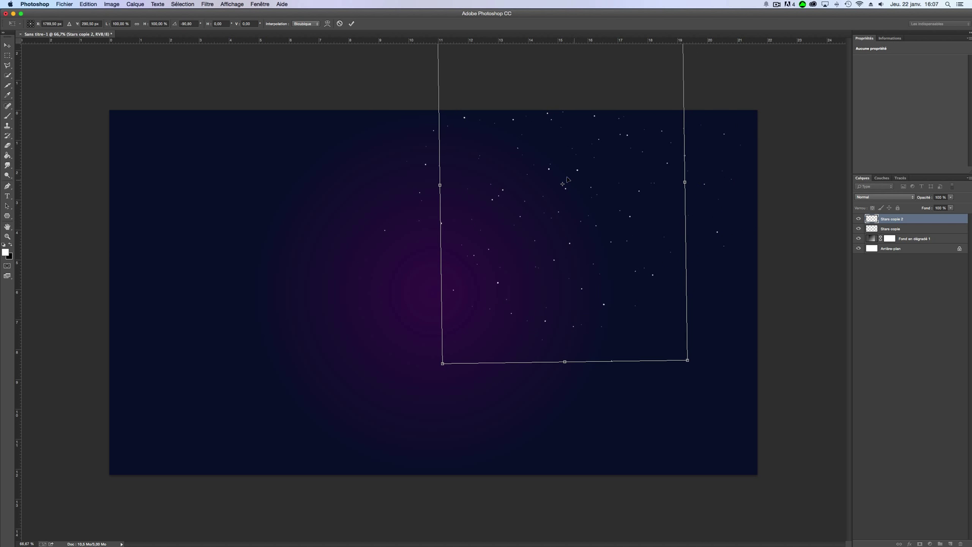
pyautogui.moveTo(684, 182); pyautogui.dragTo(710, 165)
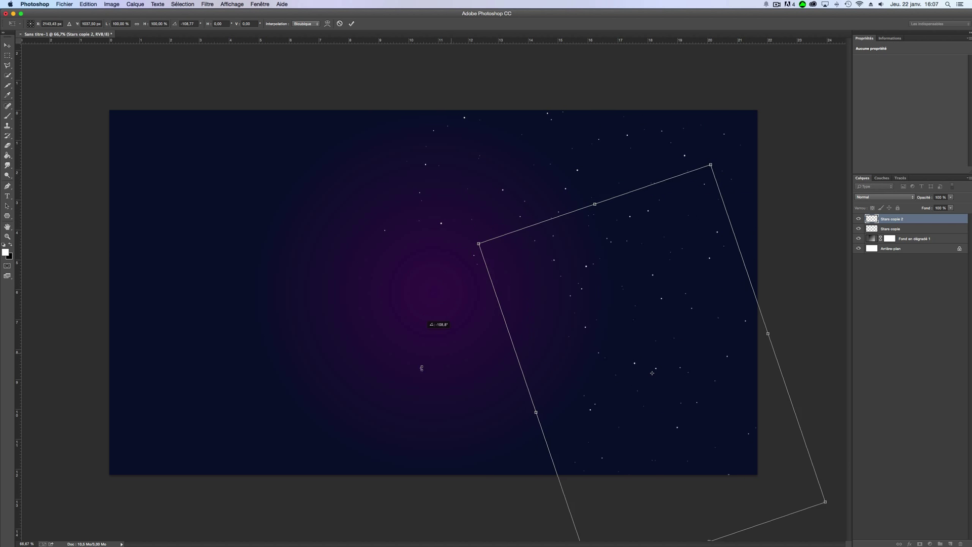
pyautogui.moveTo(479, 244); pyautogui.dragTo(405, 296)
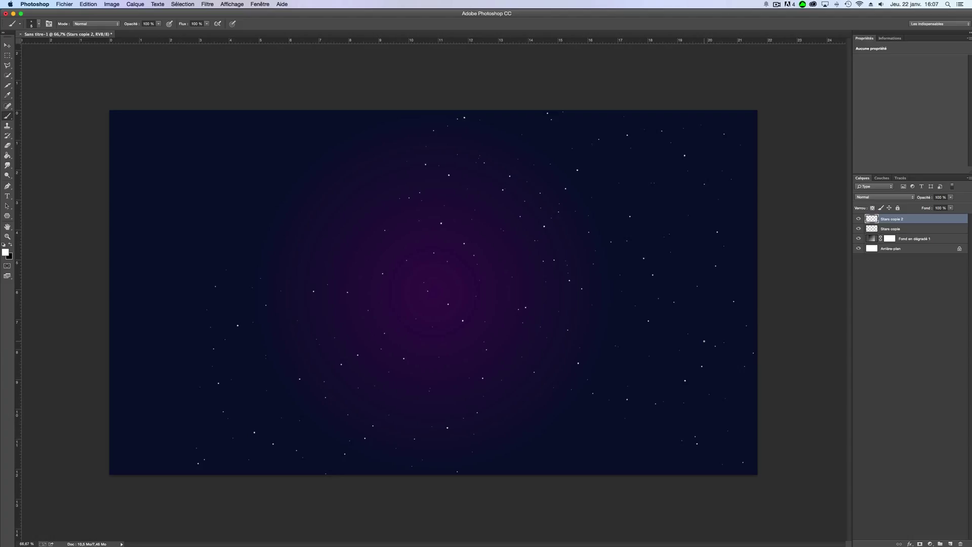
pyautogui.press('cmd+j')
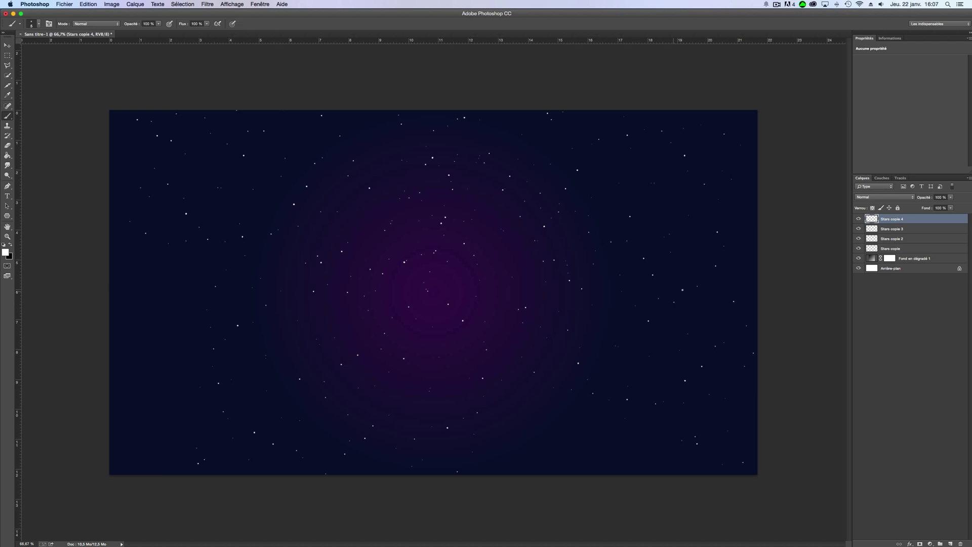
pyautogui.click(6, 47)
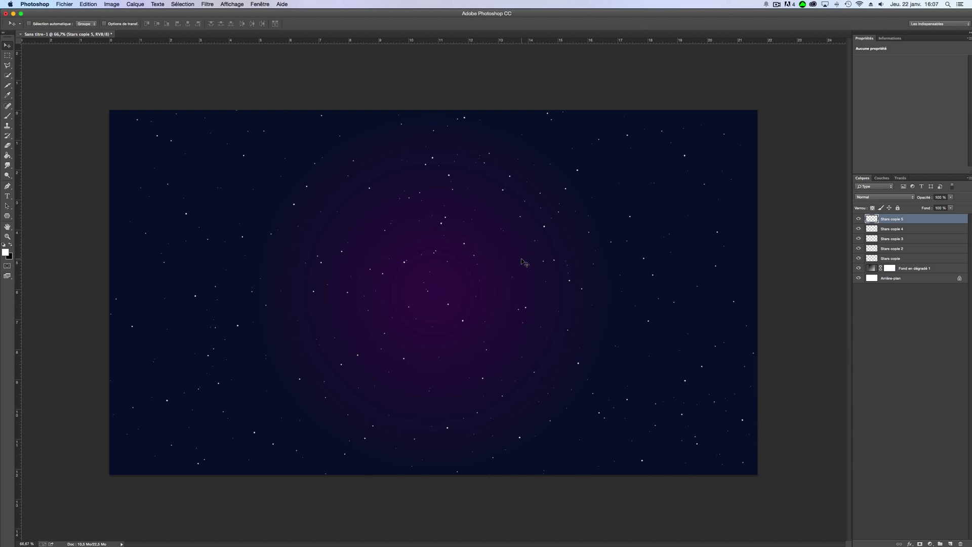
pyautogui.moveTo(766, 244)
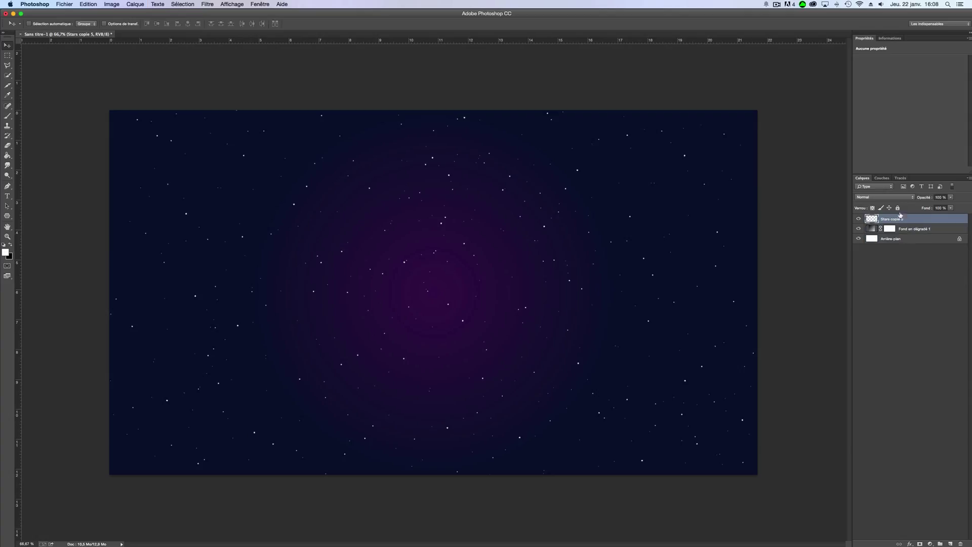
# Step: Set the merged star layer's blend mode to Overlay (Incrustation)
pyautogui.click(878, 197)
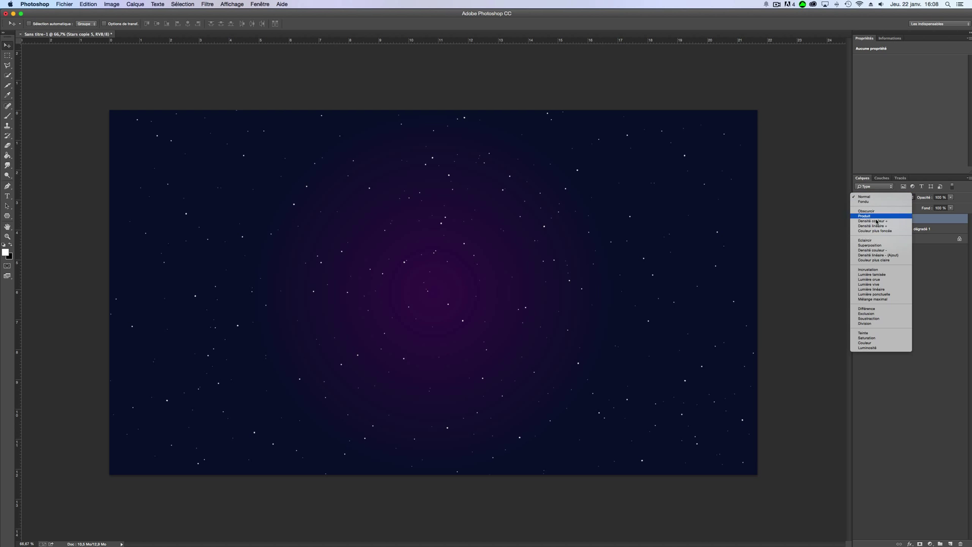
pyautogui.moveTo(898, 270)
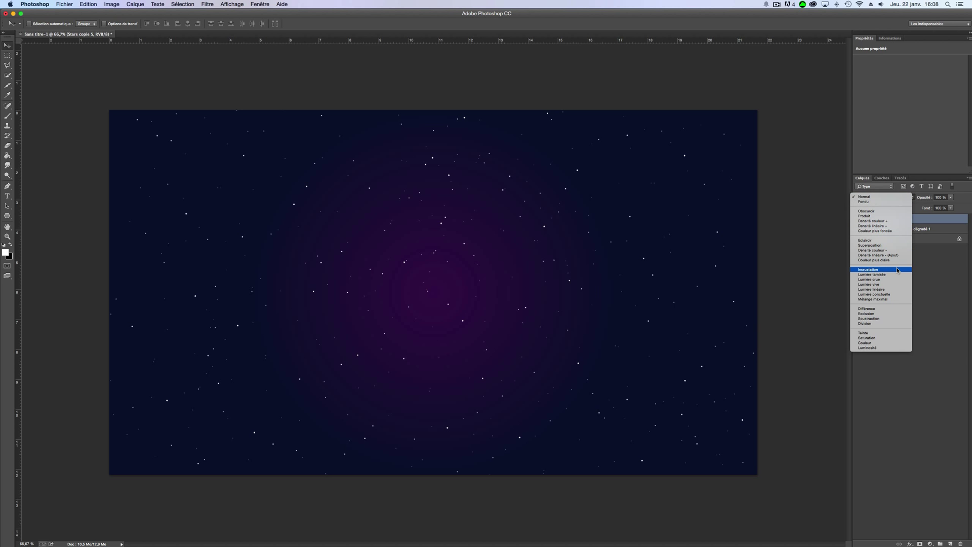
pyautogui.moveTo(887, 272)
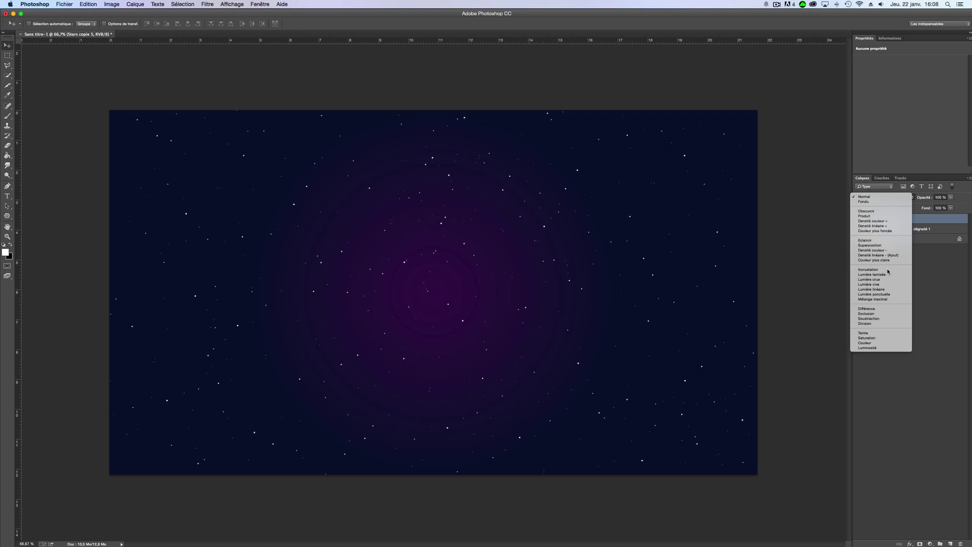
pyautogui.click(867, 270)
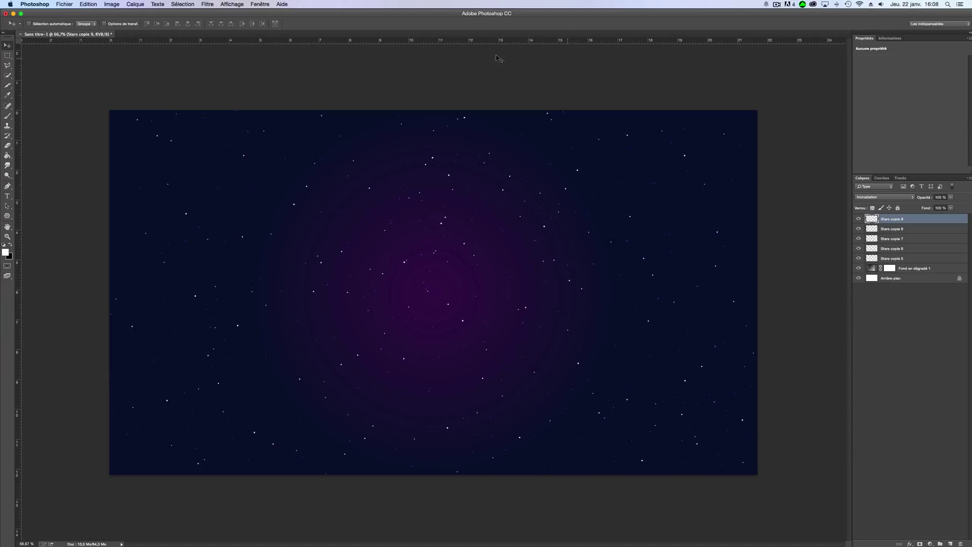
pyautogui.moveTo(282, 82)
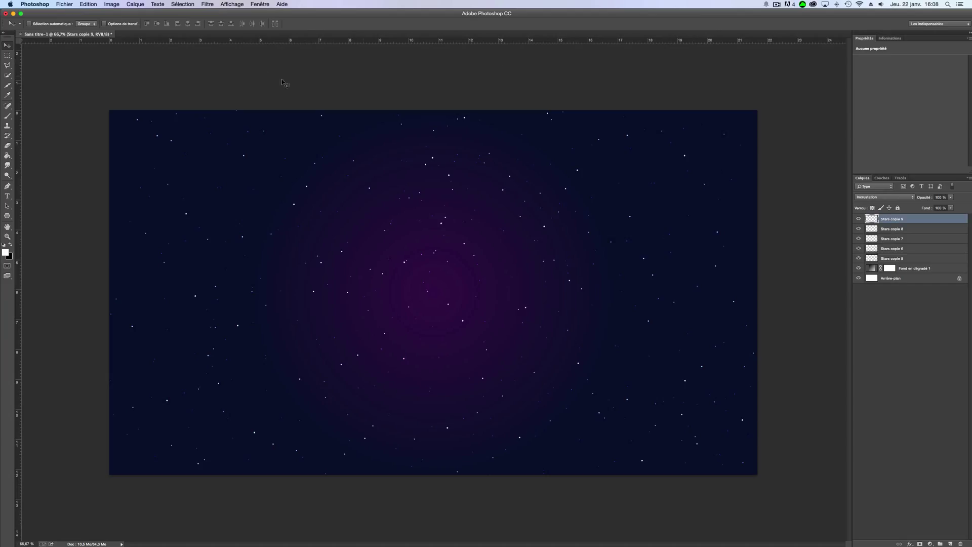
# Step: Apply a 4 px Gaussian blur to the top star copy
pyautogui.click(205, 4)
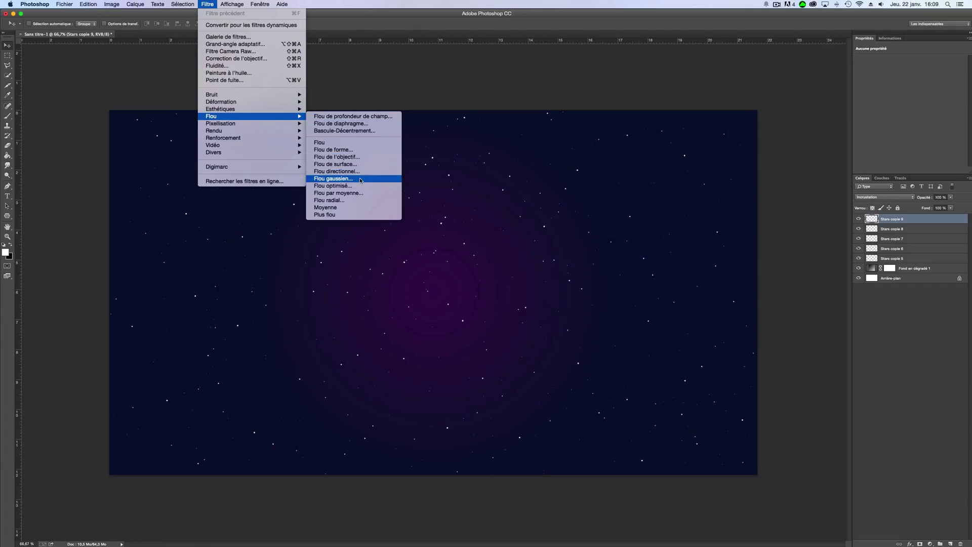
pyautogui.click(333, 178)
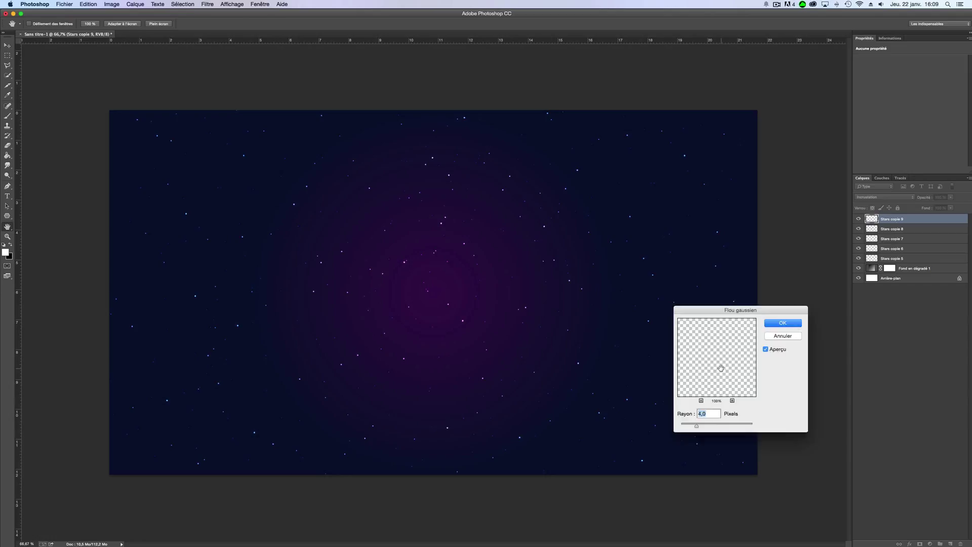
pyautogui.click(783, 323)
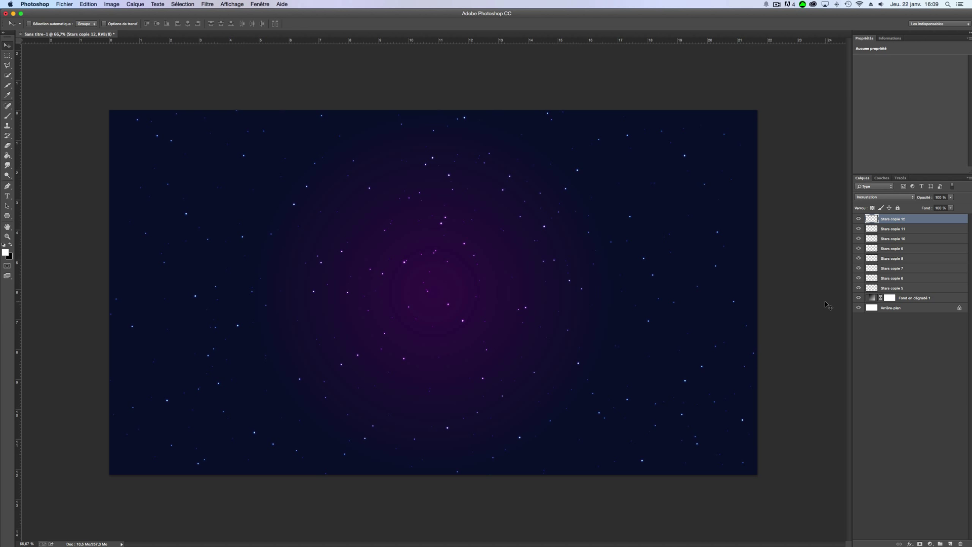
pyautogui.moveTo(439, 269)
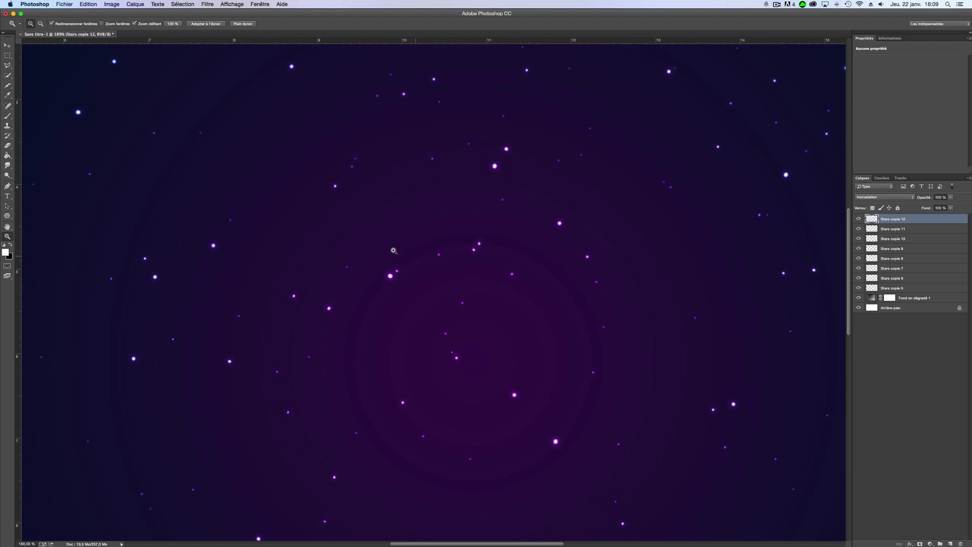
pyautogui.moveTo(382, 269)
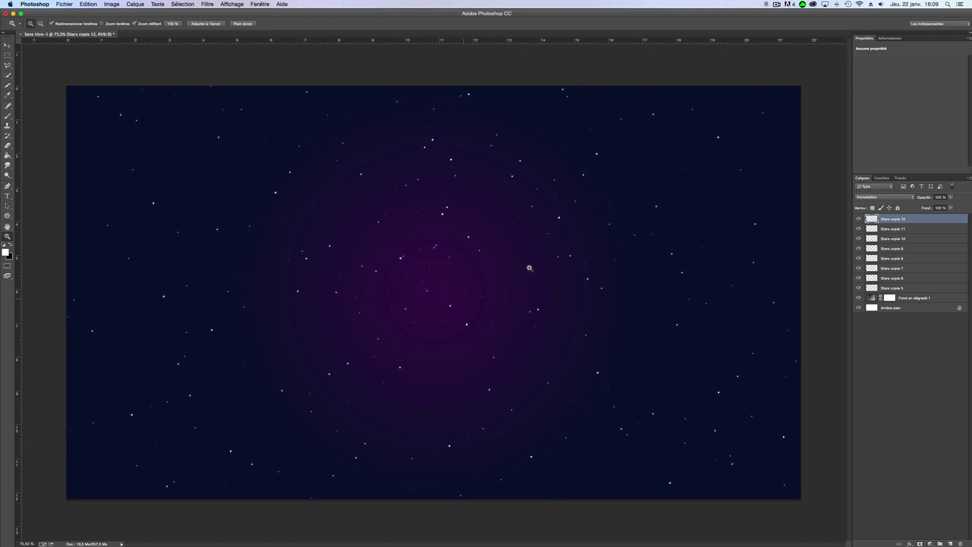
pyautogui.moveTo(463, 322)
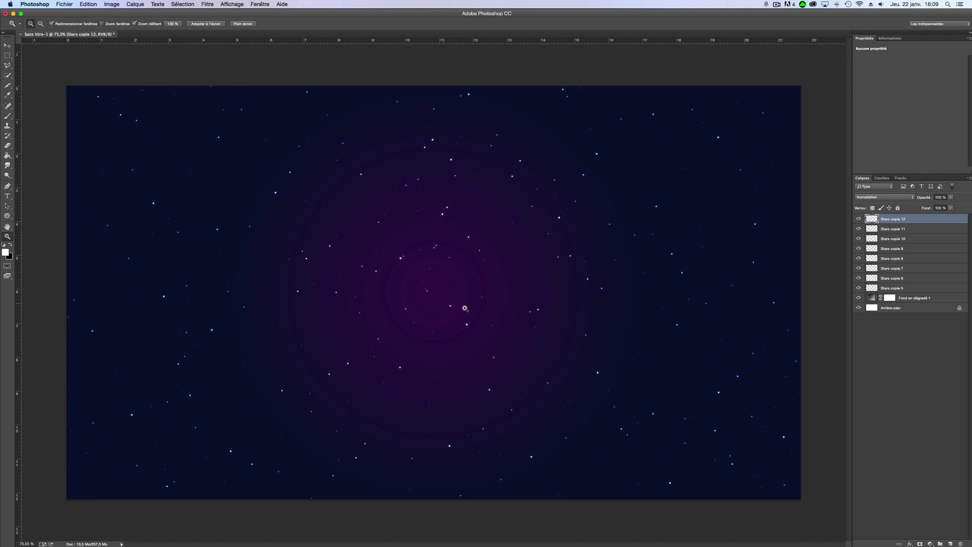